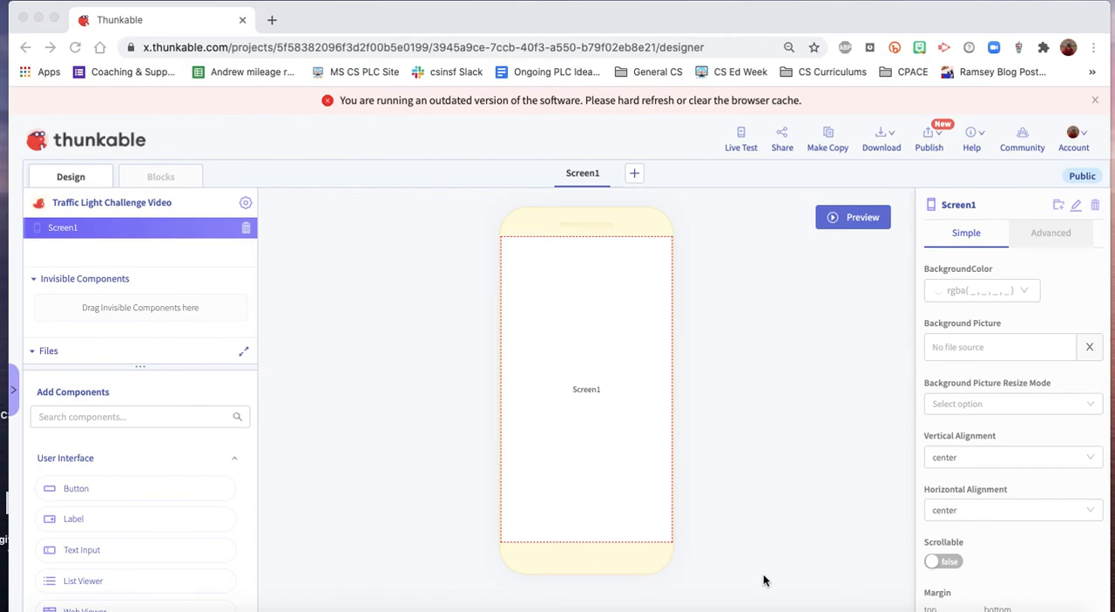
mouse_move(694, 493)
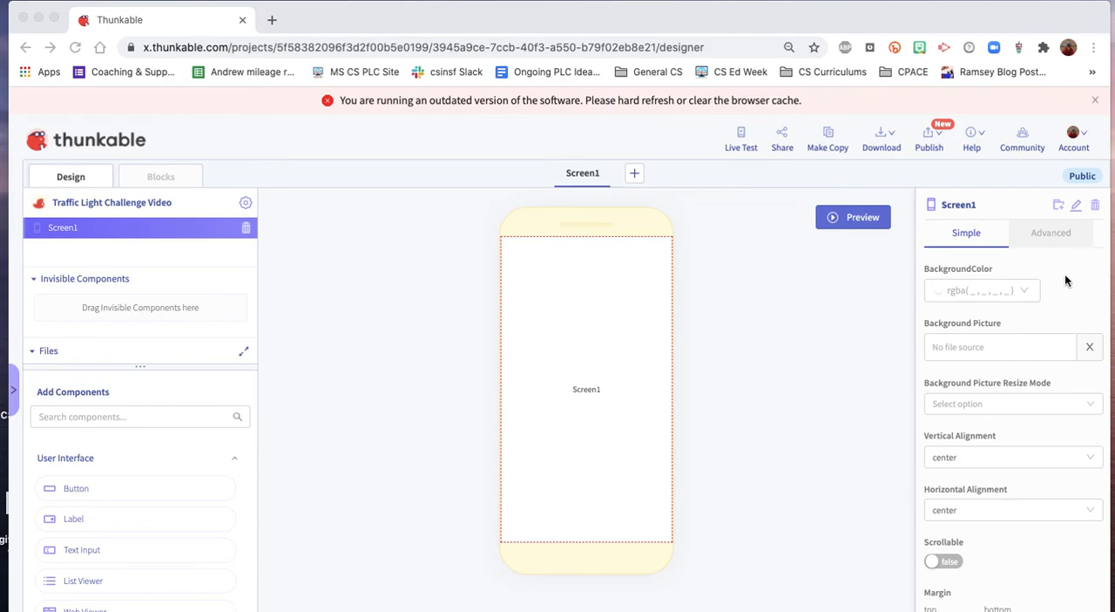
mouse_move(89, 416)
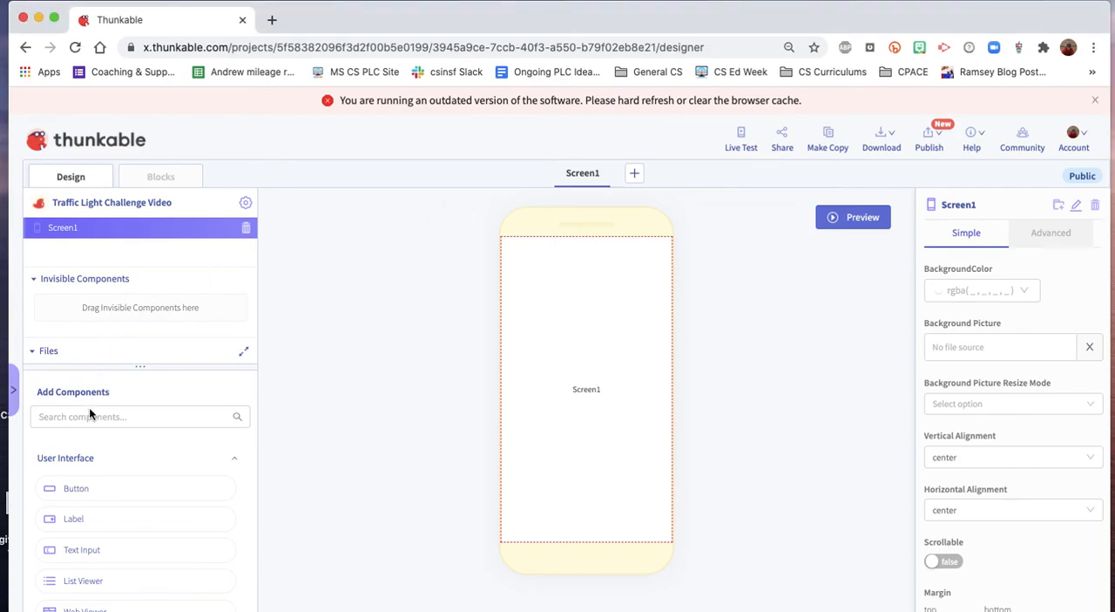
Add a Button reading 'Change Color' to Screen1 and rename it 'Color Button'.
type("button")
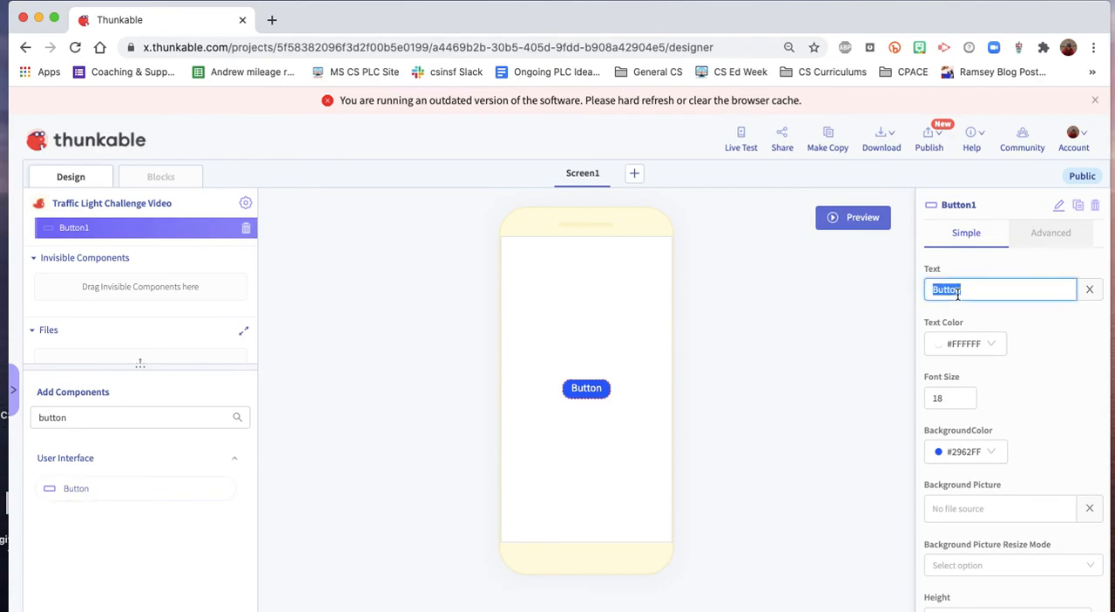
type("Change Color")
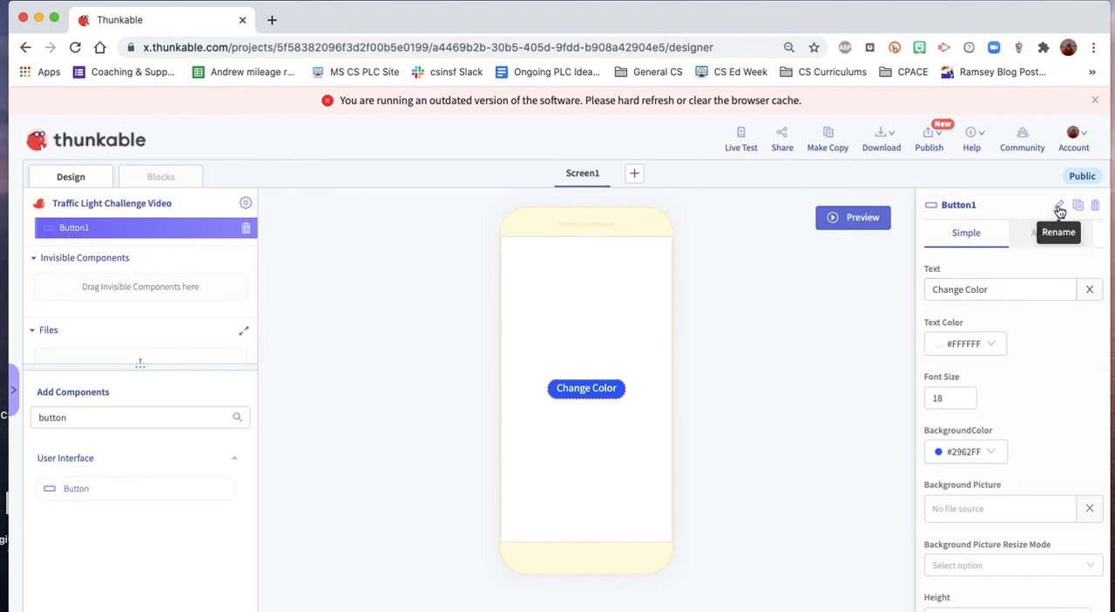
left_click(1057, 205)
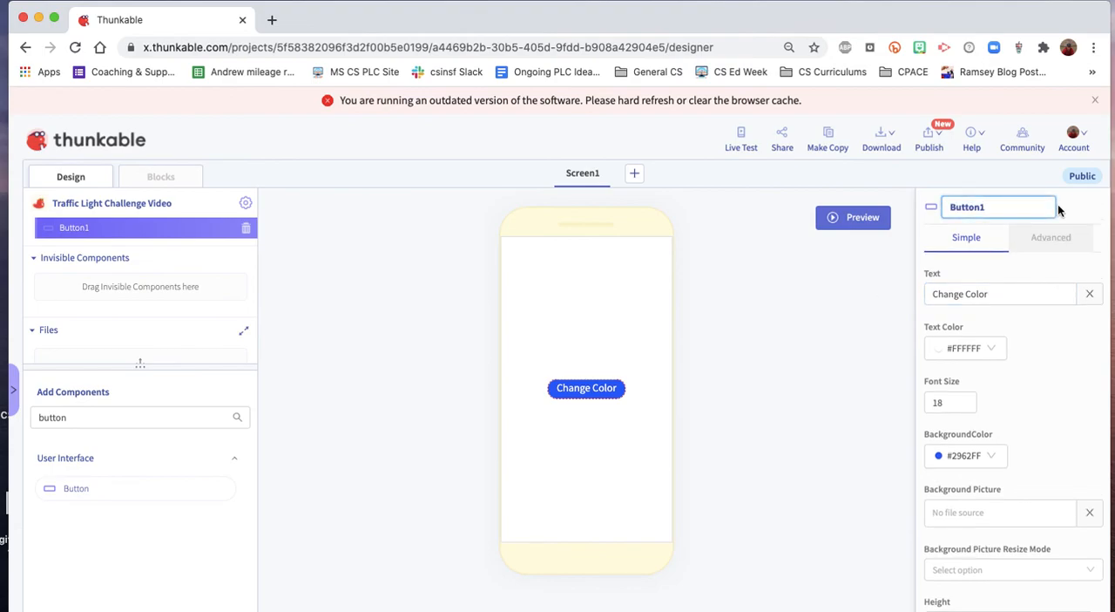
double_click(967, 207)
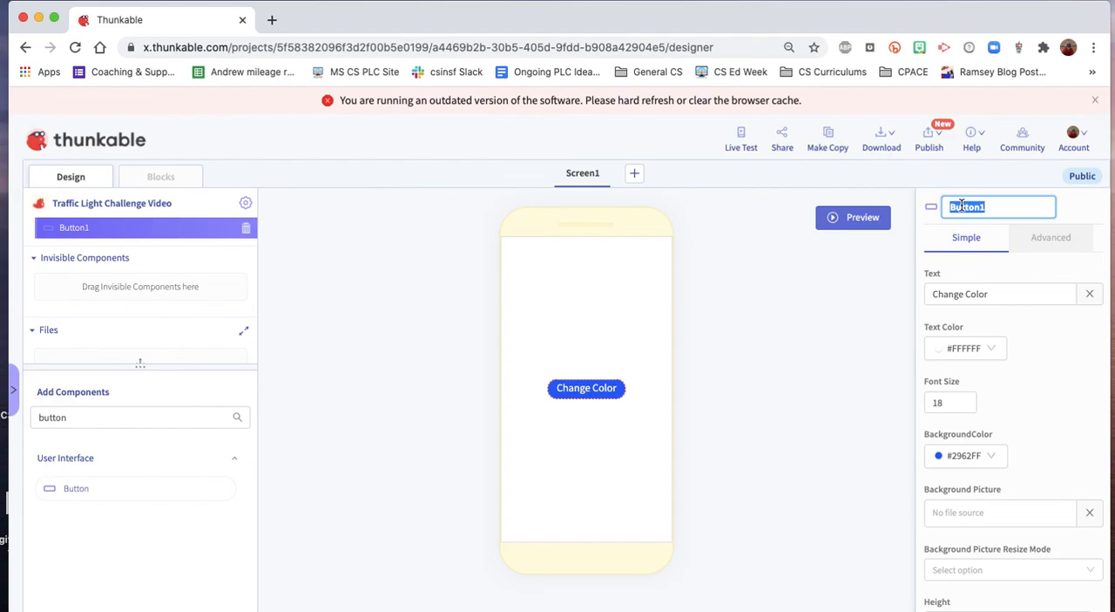
type("Color Button")
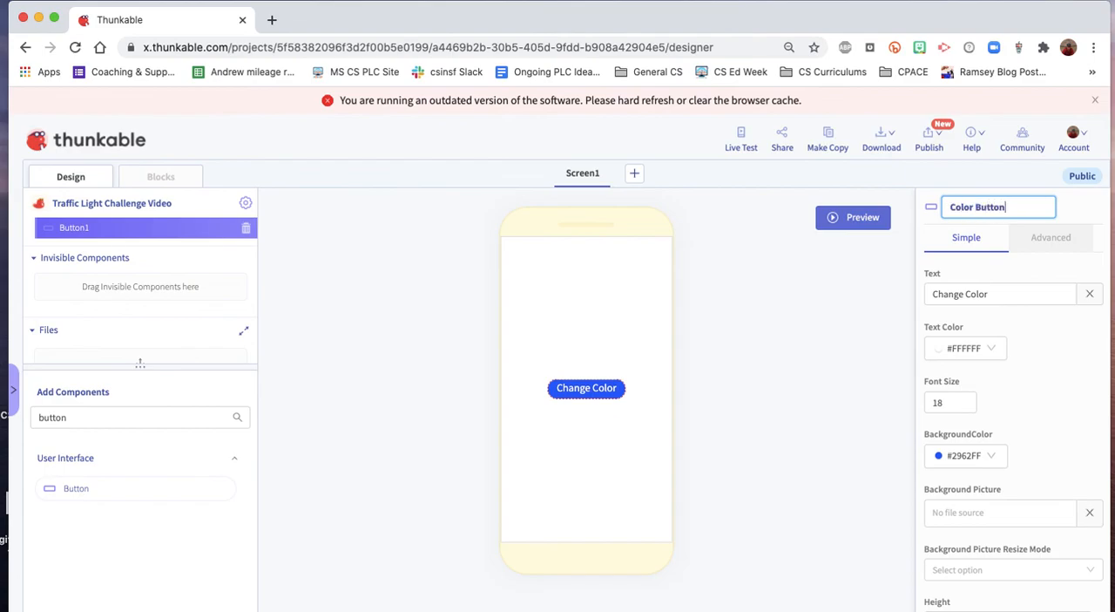
mouse_move(761, 315)
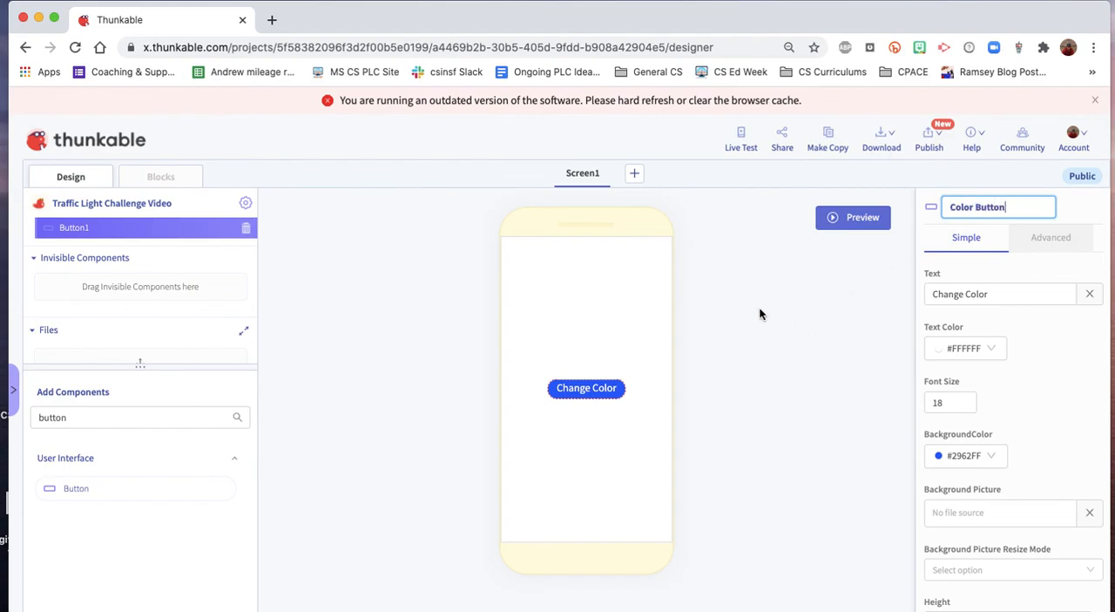
left_click(160, 177)
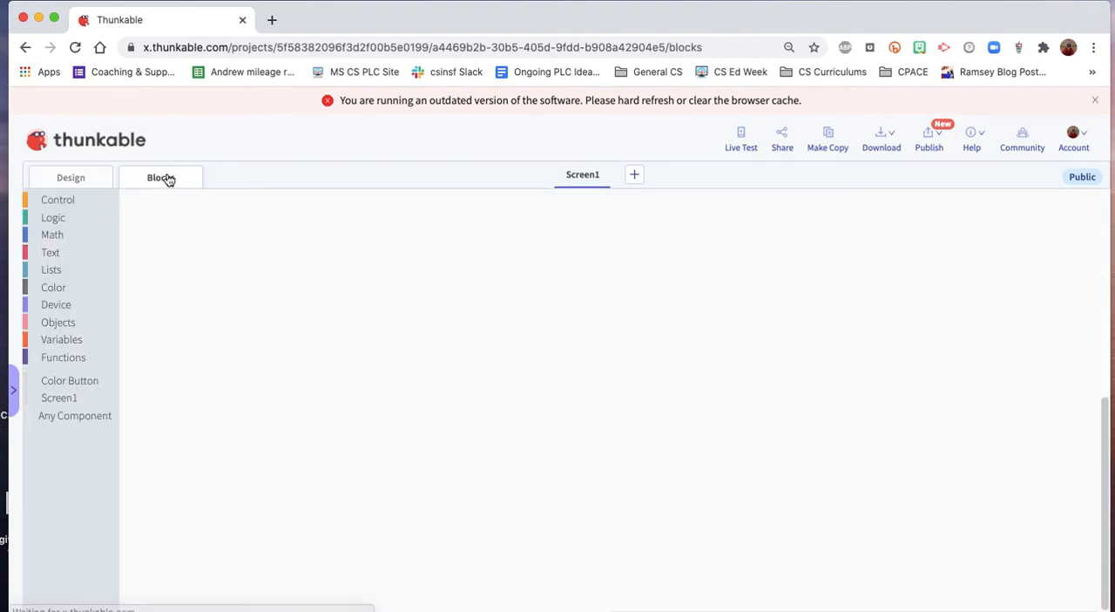
In the Blocks editor, place a 'when Color Button Click' event on the workspace.
left_click(160, 177)
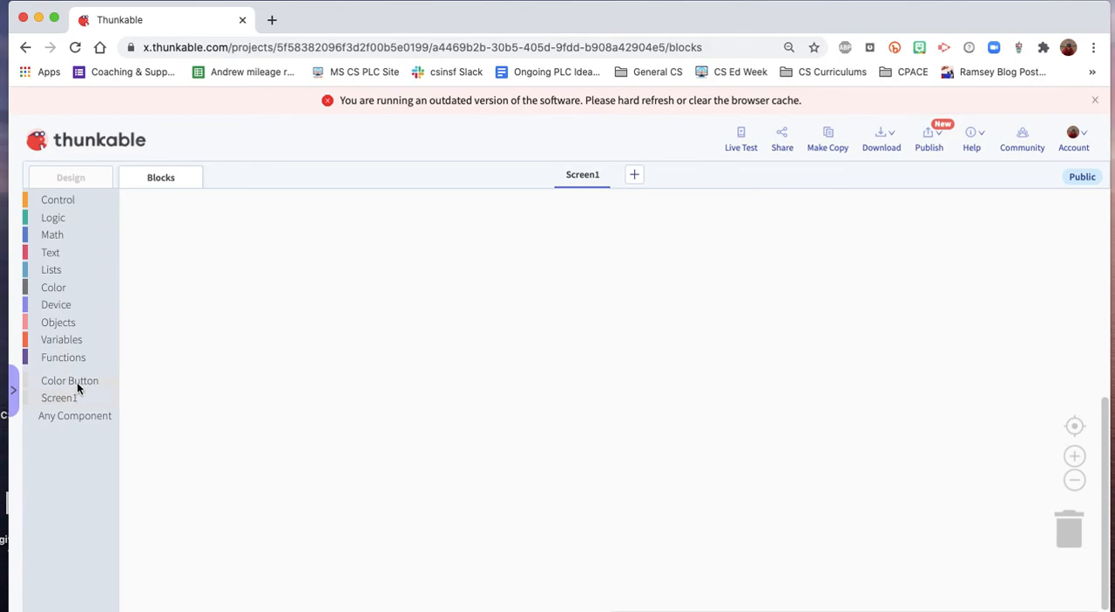
left_click(70, 380)
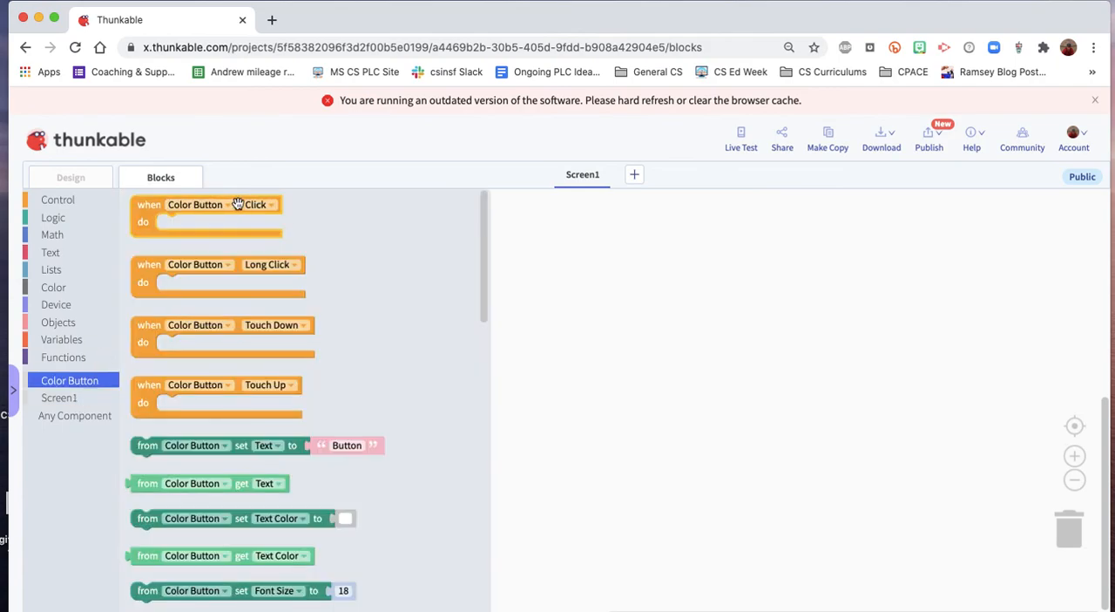
left_click_drag(208, 213, 314, 262)
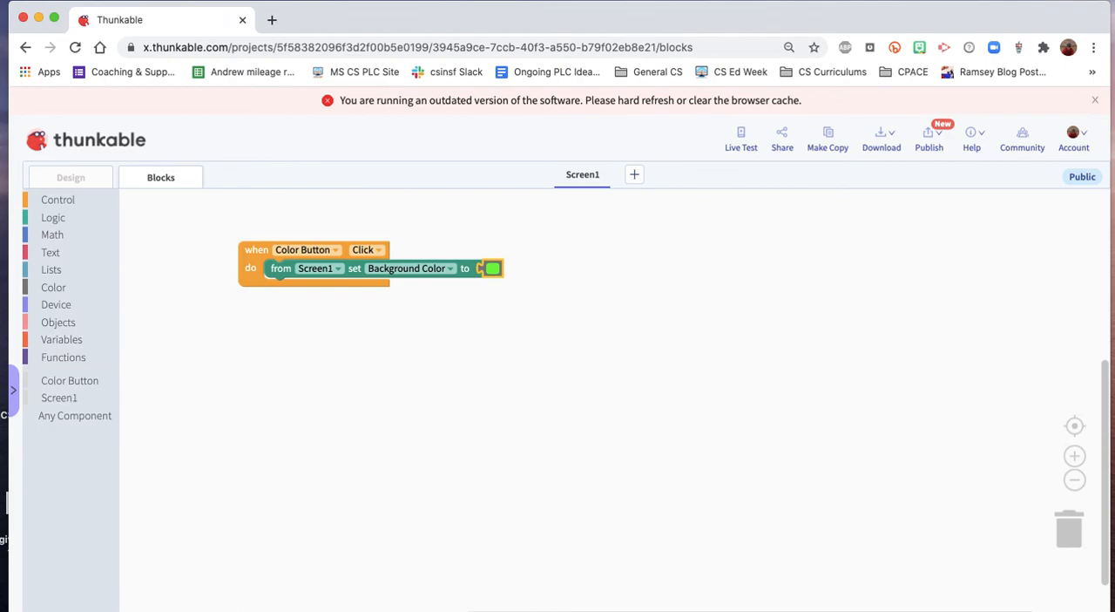
mouse_move(503, 421)
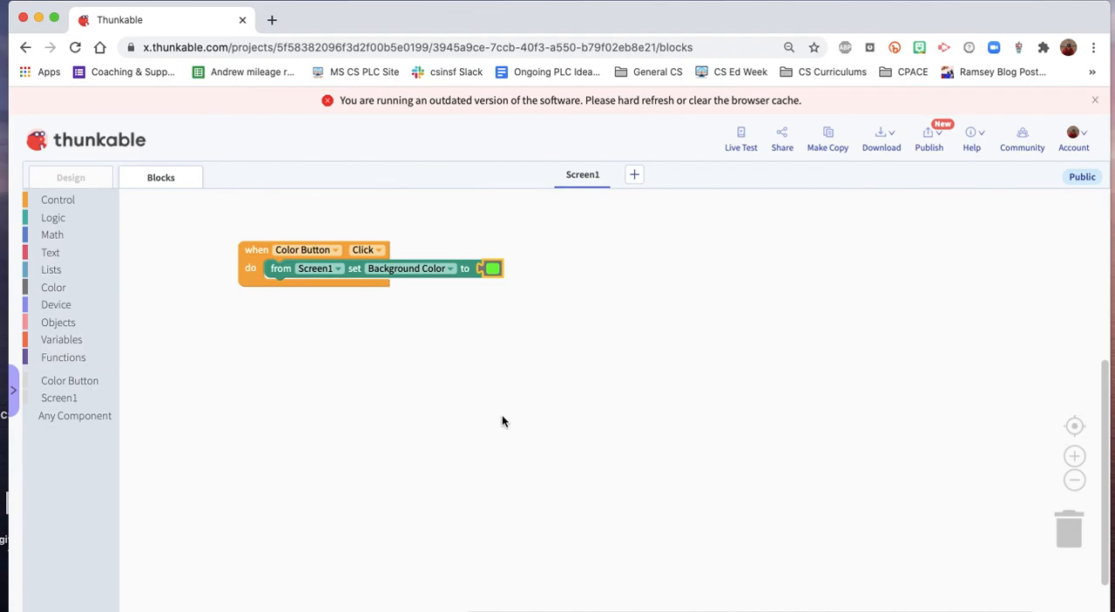
mouse_move(725, 161)
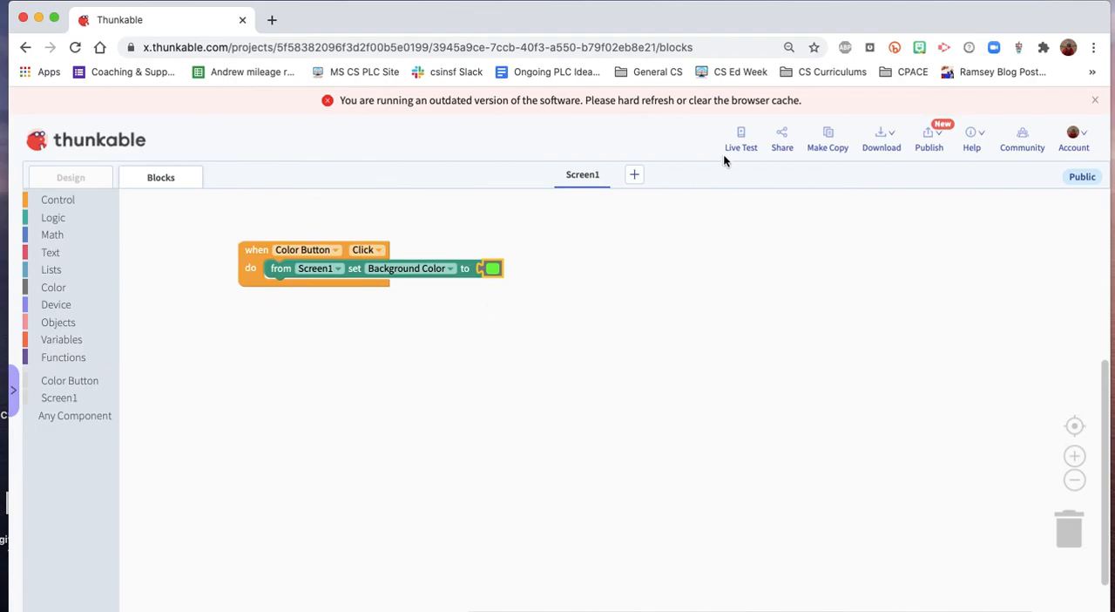
Preview the app as a responsive web app and press Change Color.
left_click(741, 135)
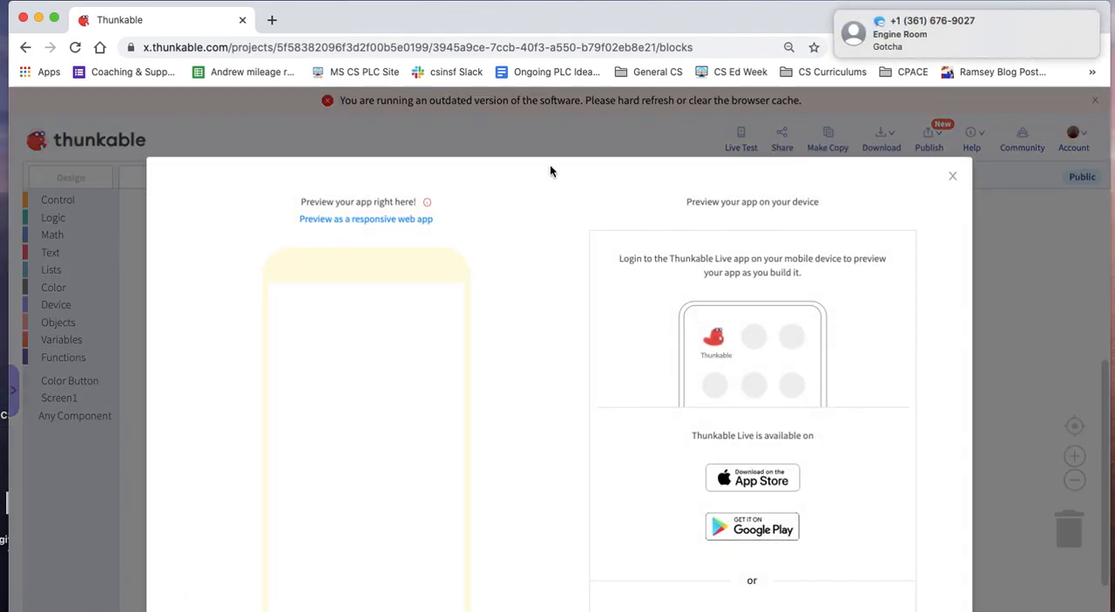
left_click(366, 219)
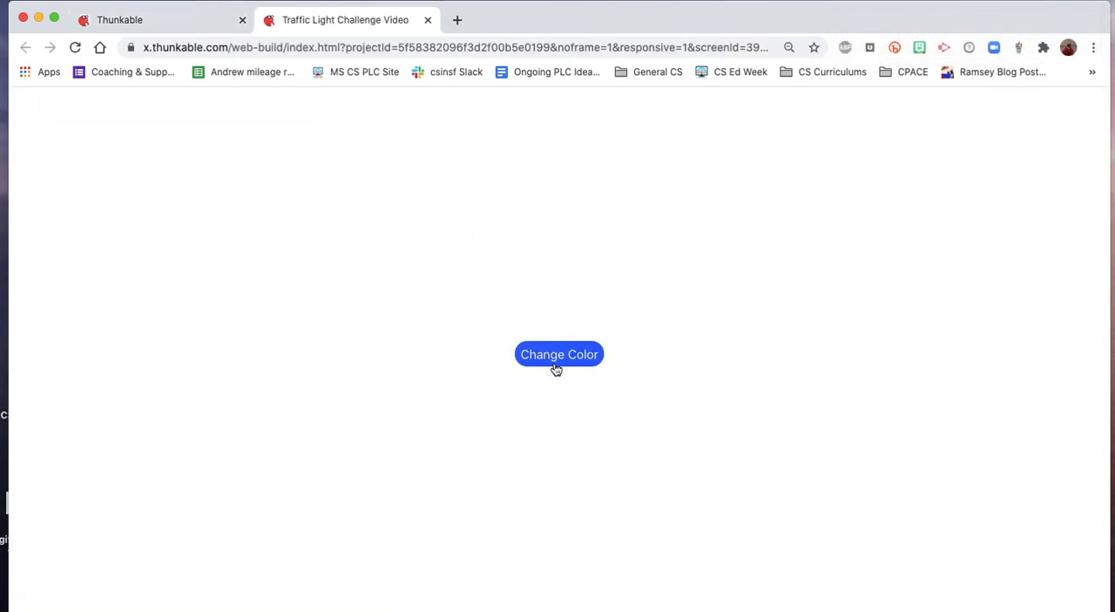
left_click(558, 353)
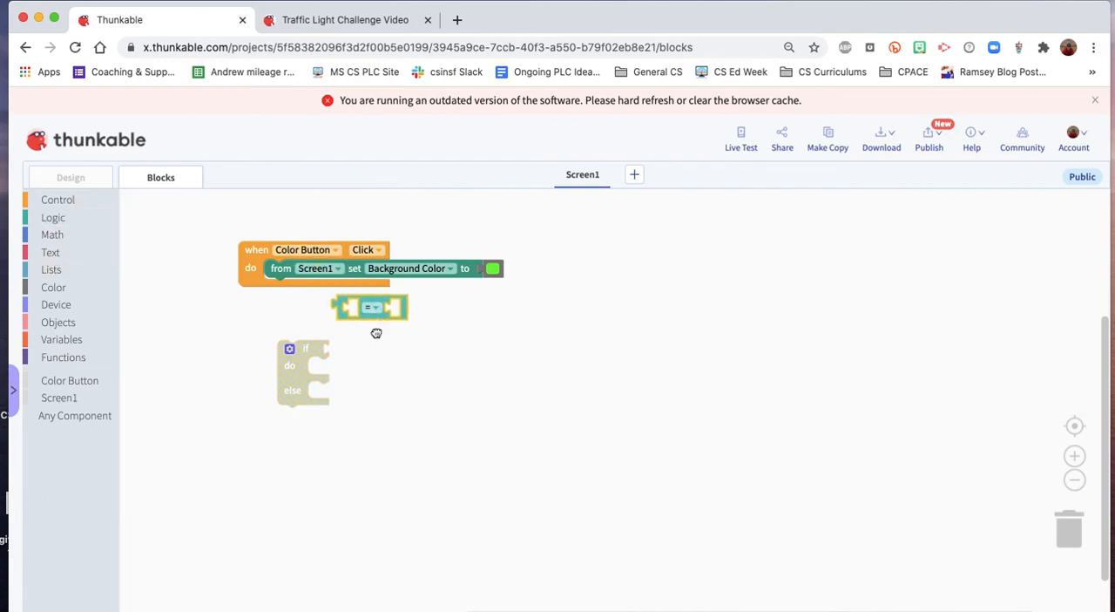
Nest an if/else in the Click event: if background is green set red, else green.
left_click_drag(372, 307, 357, 350)
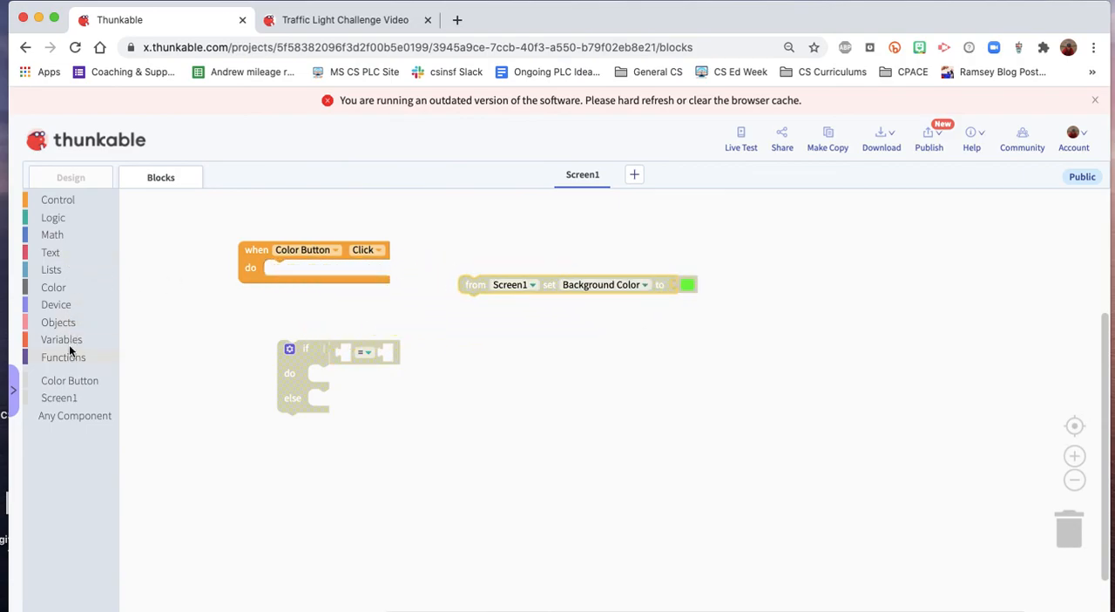
left_click(58, 397)
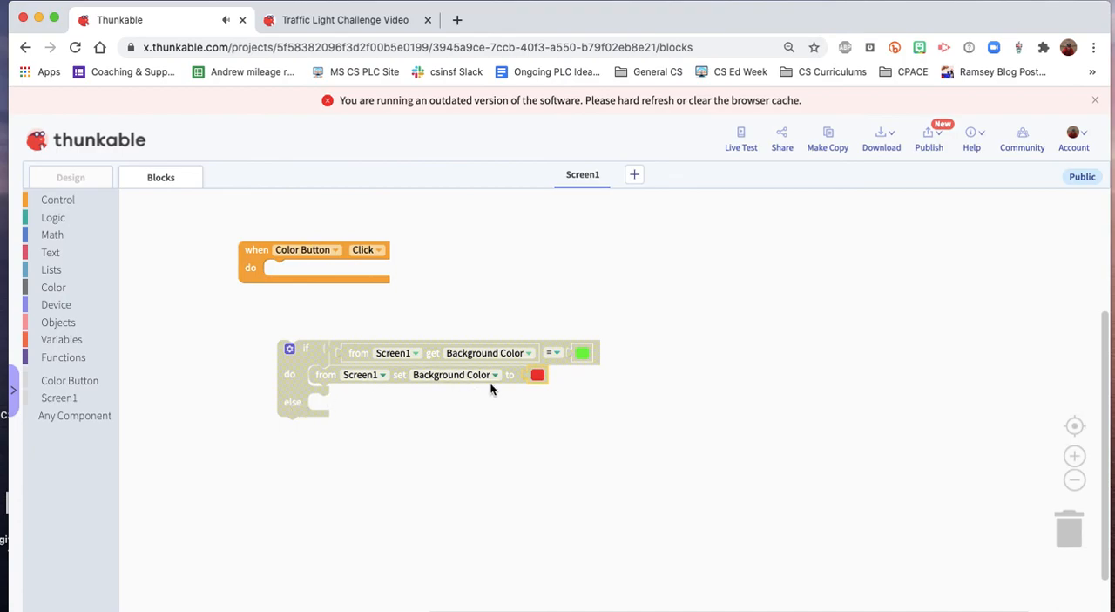
mouse_move(316, 391)
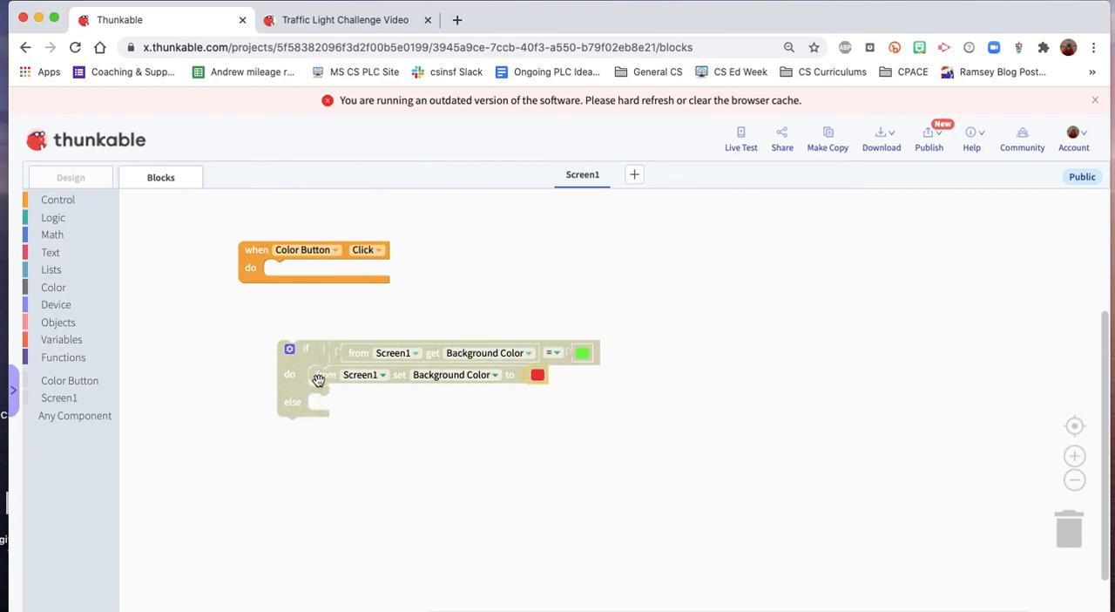
mouse_move(325, 374)
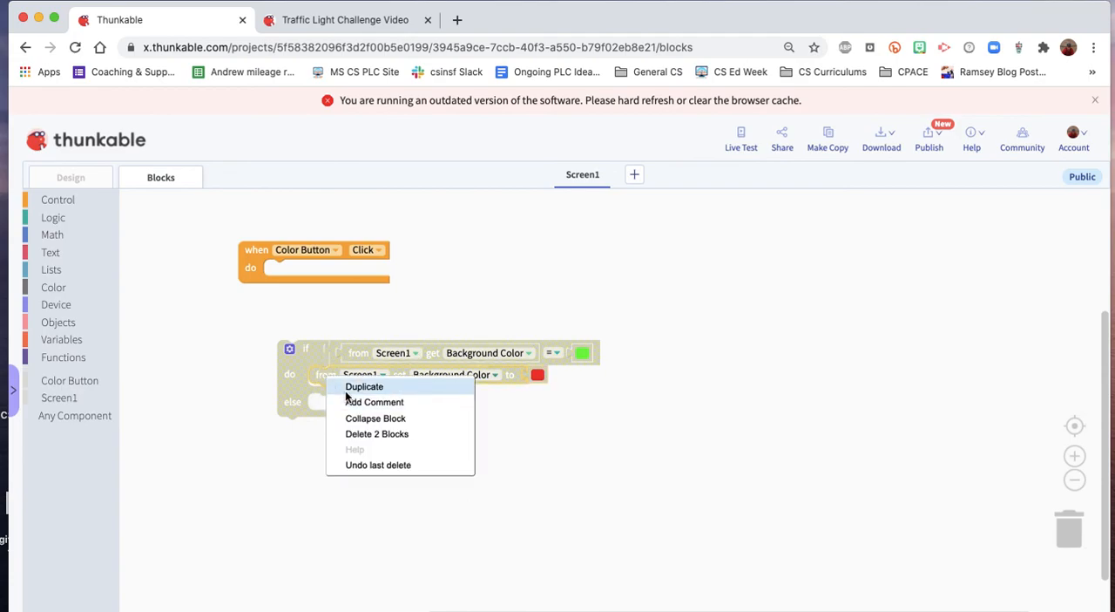
left_click(363, 386)
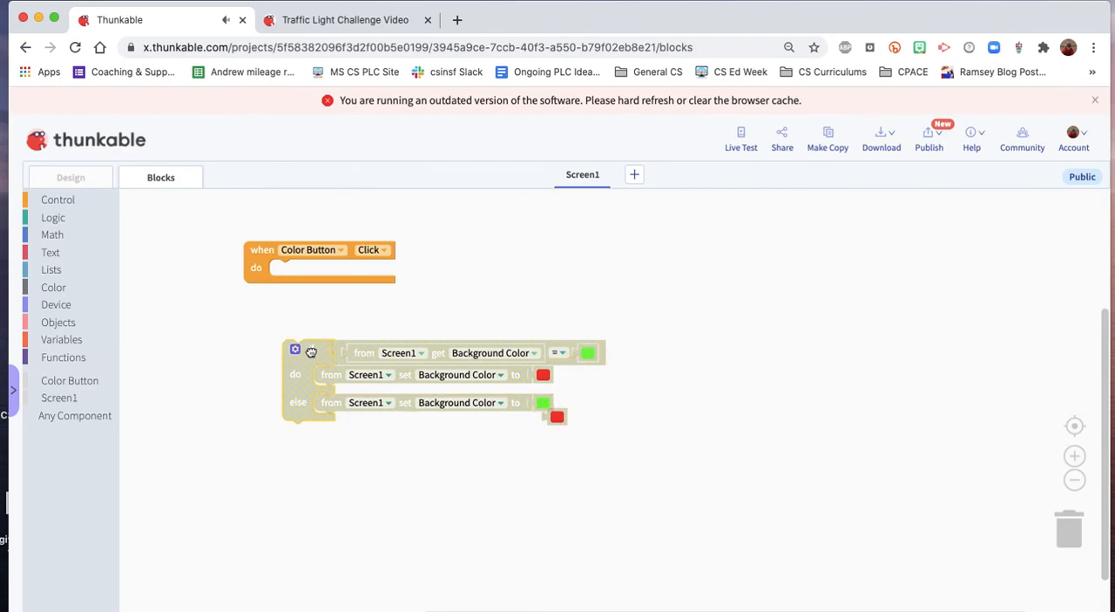
left_click_drag(311, 351, 314, 267)
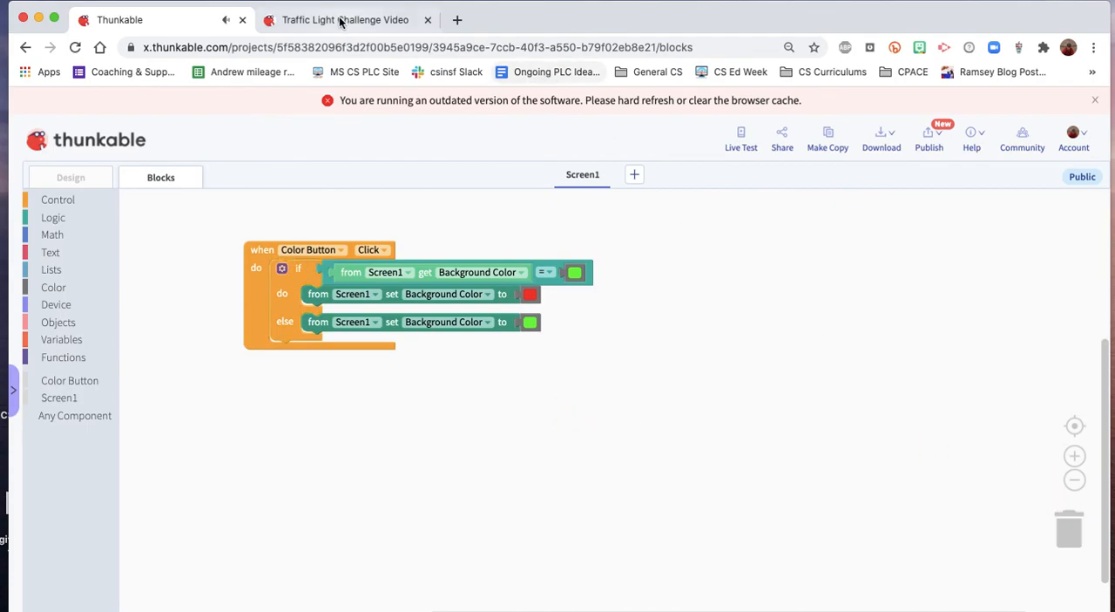
Return to the web preview tab showing the green screen and Change Color button.
left_click(340, 20)
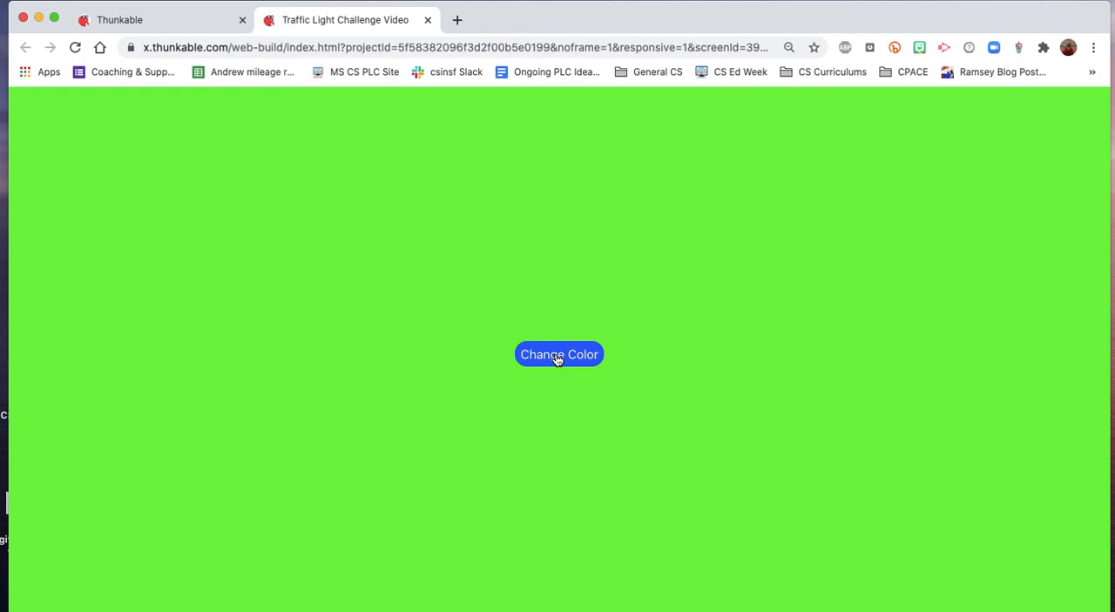
mouse_move(715, 103)
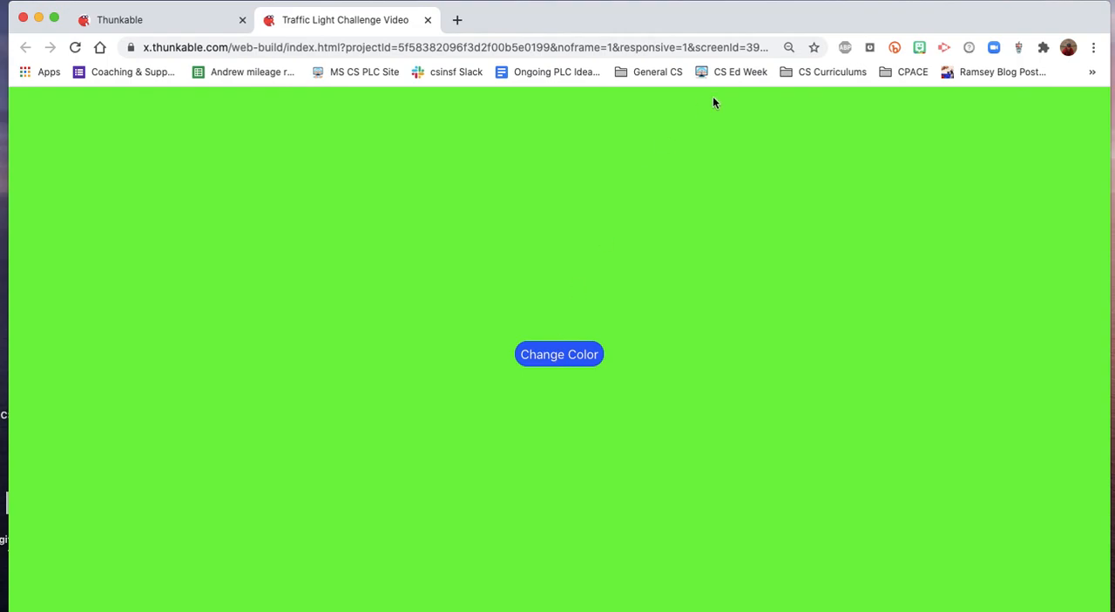